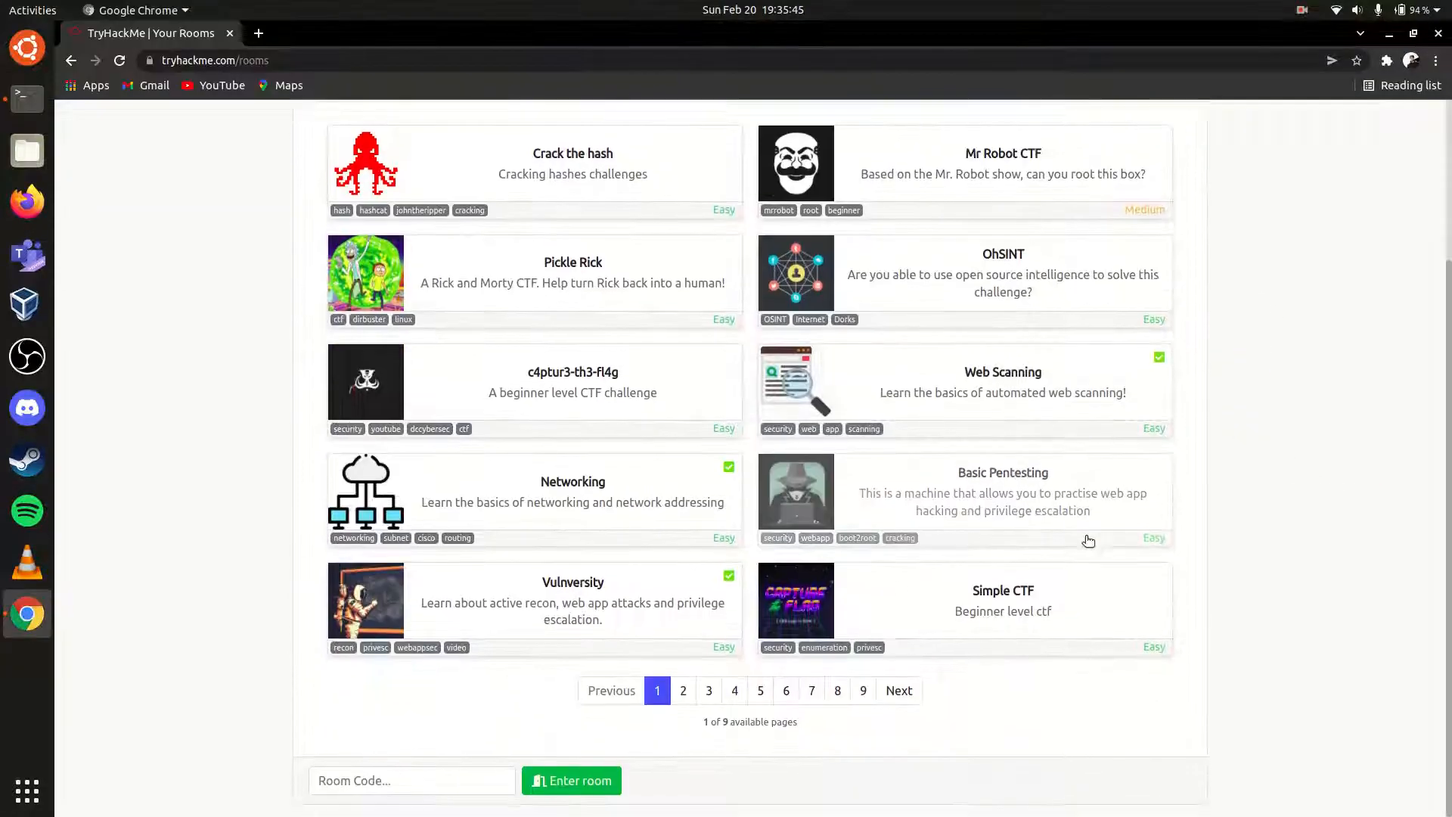
Tick Hide Completed so My Rooms shows only unfinished rooms, then browse the list
left_click(684, 690)
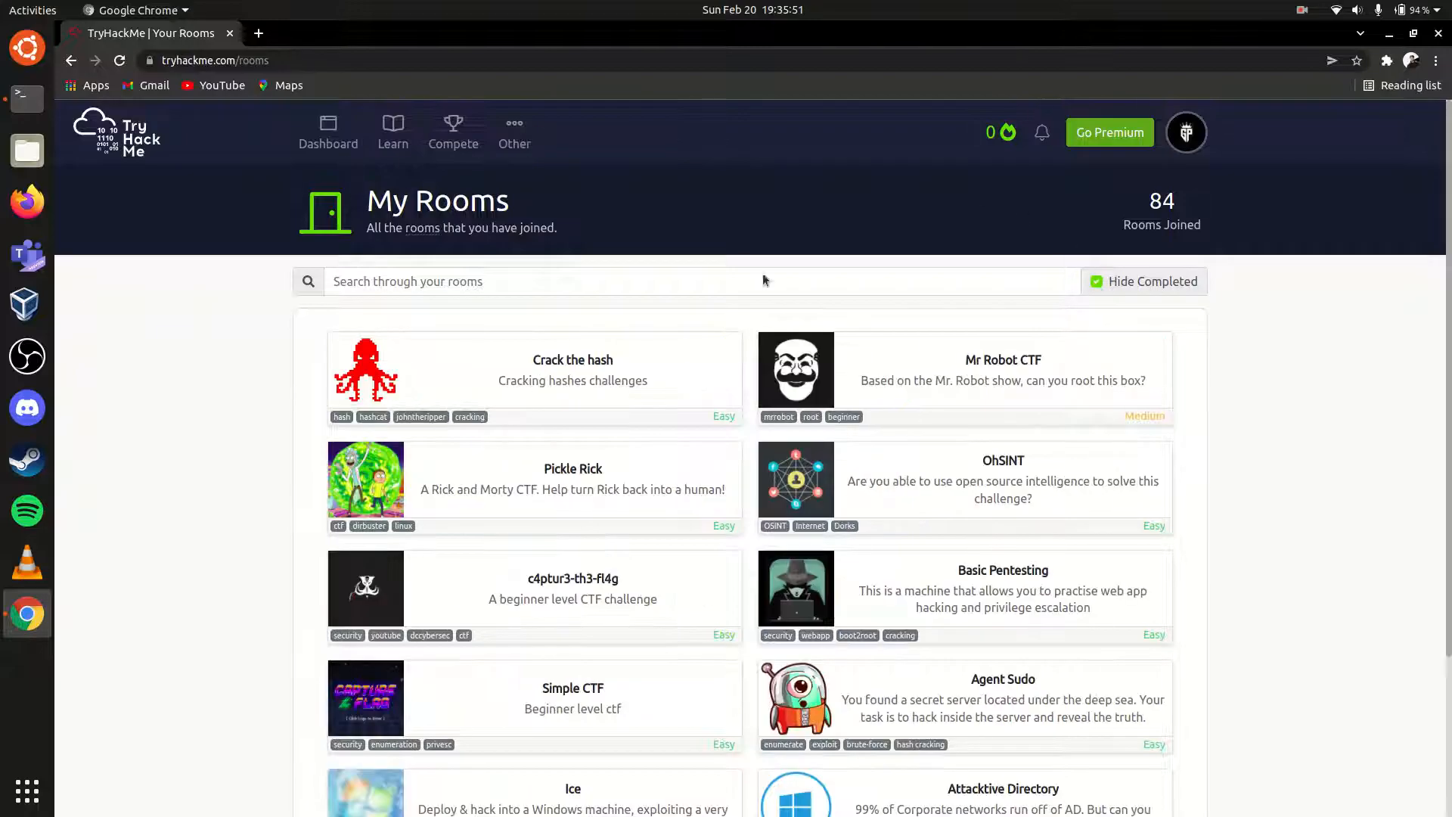
mouse_move(198, 469)
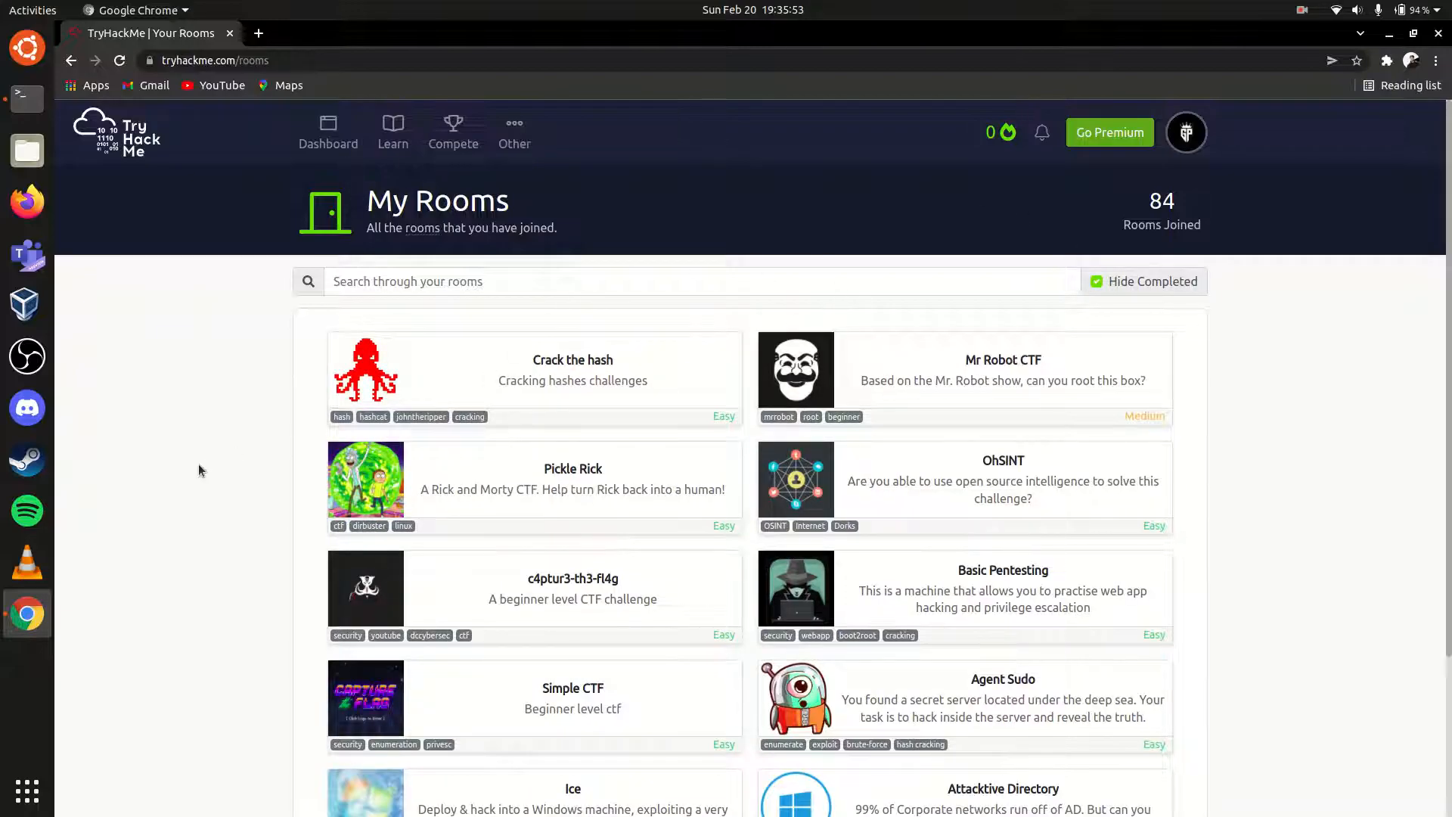
scroll("down", 3)
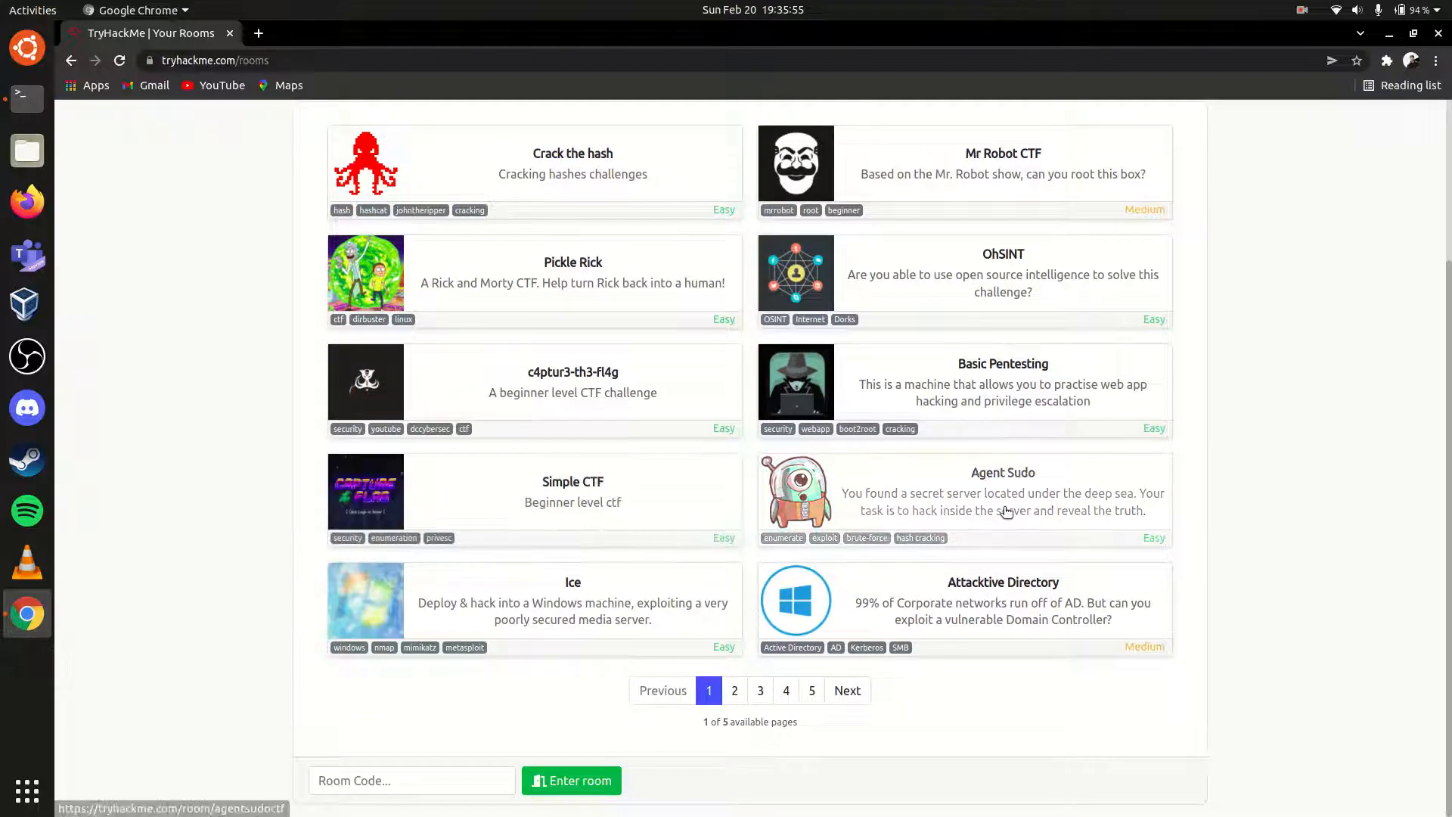
Enter the Agent Sudo room and scroll down to its task list
left_click(1001, 492)
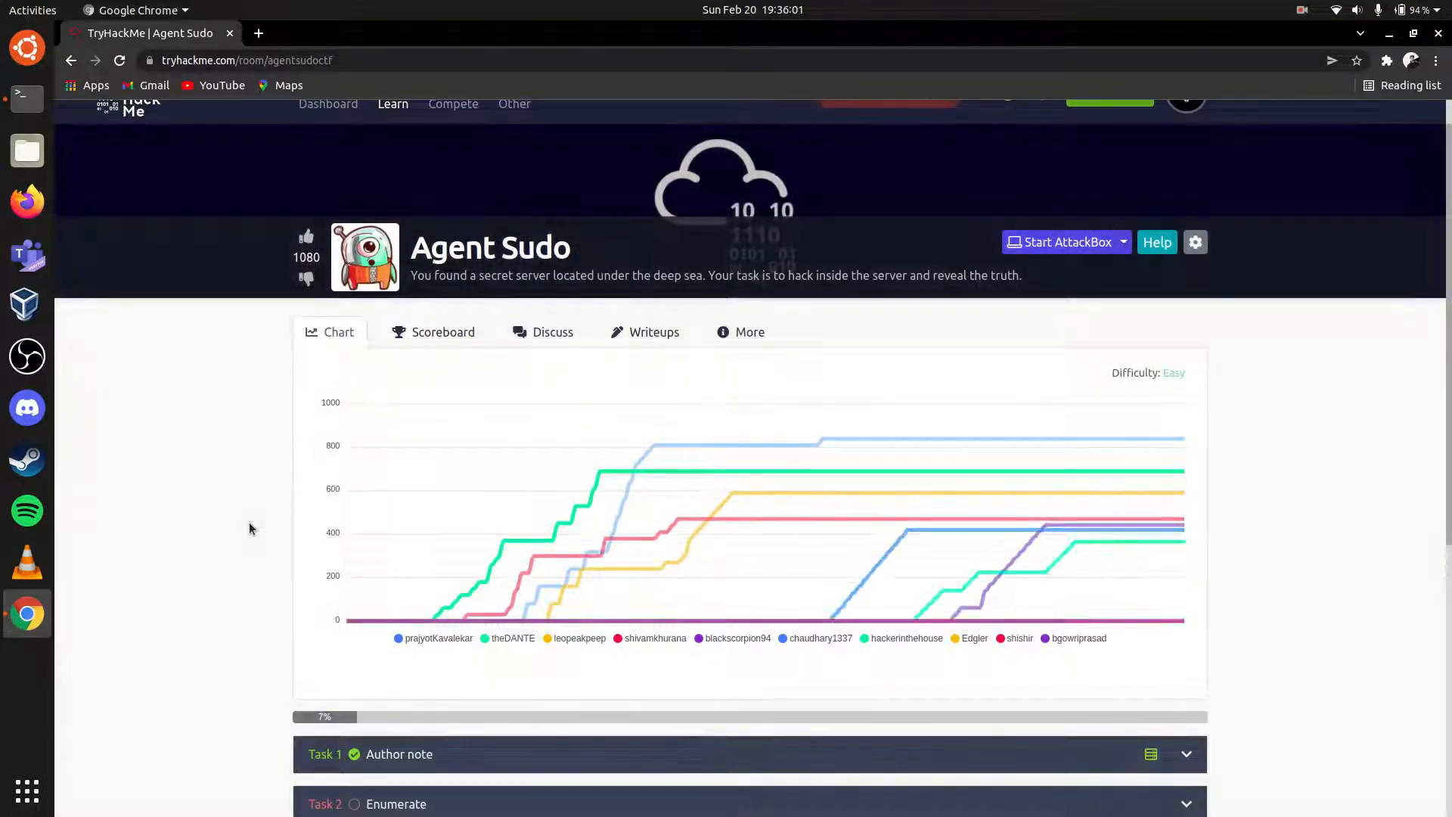
scroll("down", 3)
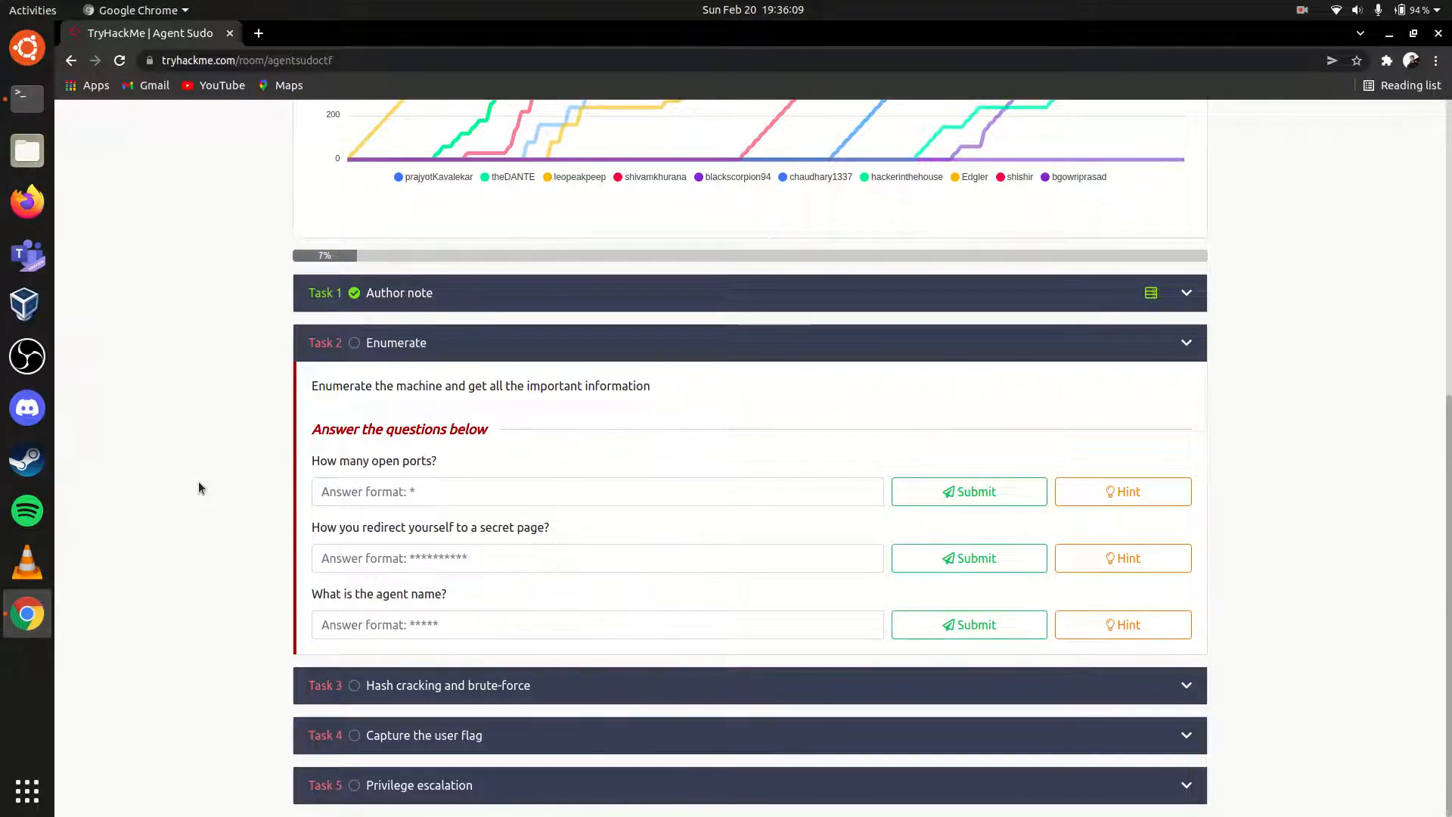
mouse_move(437, 402)
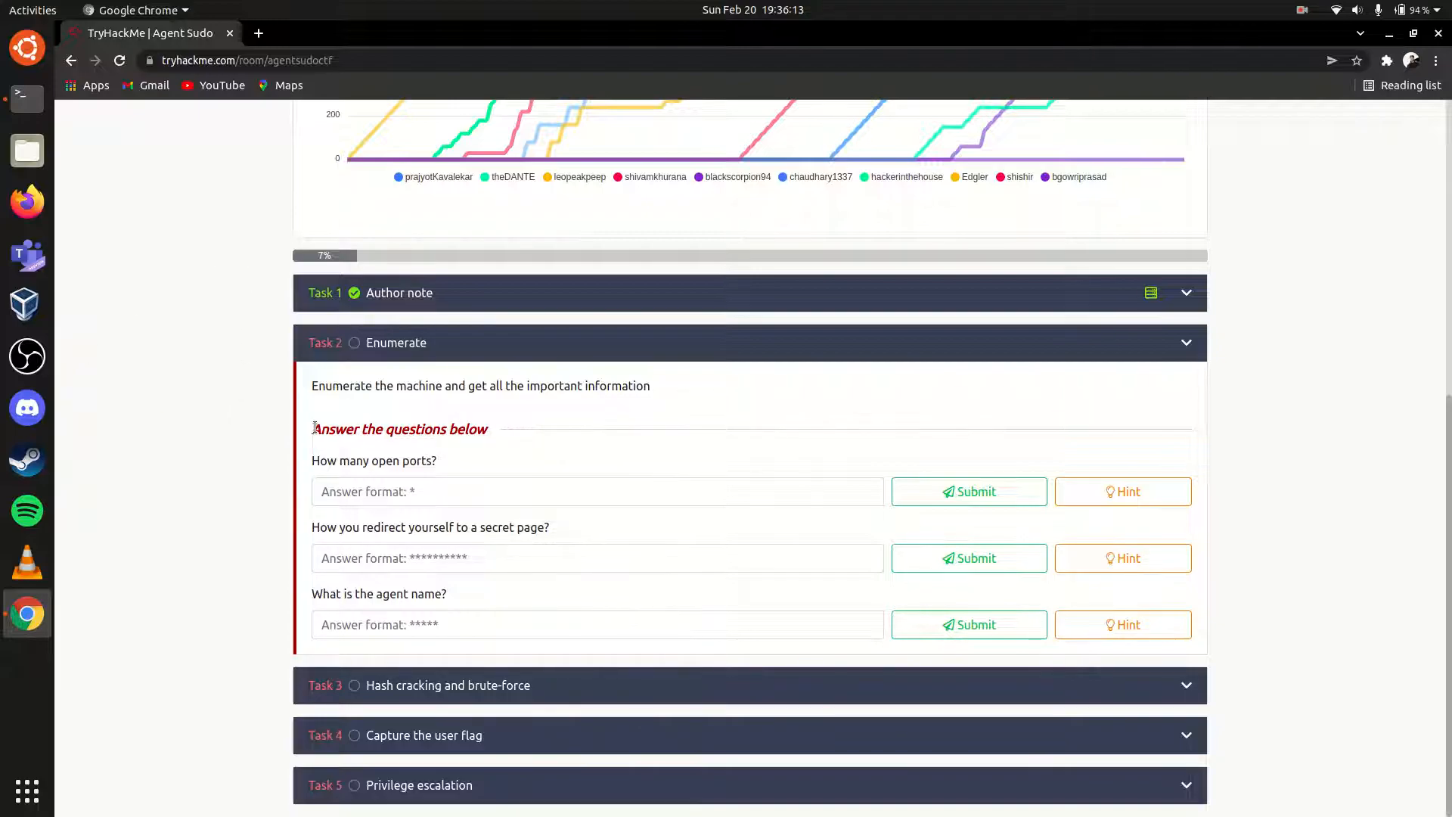
mouse_move(192, 165)
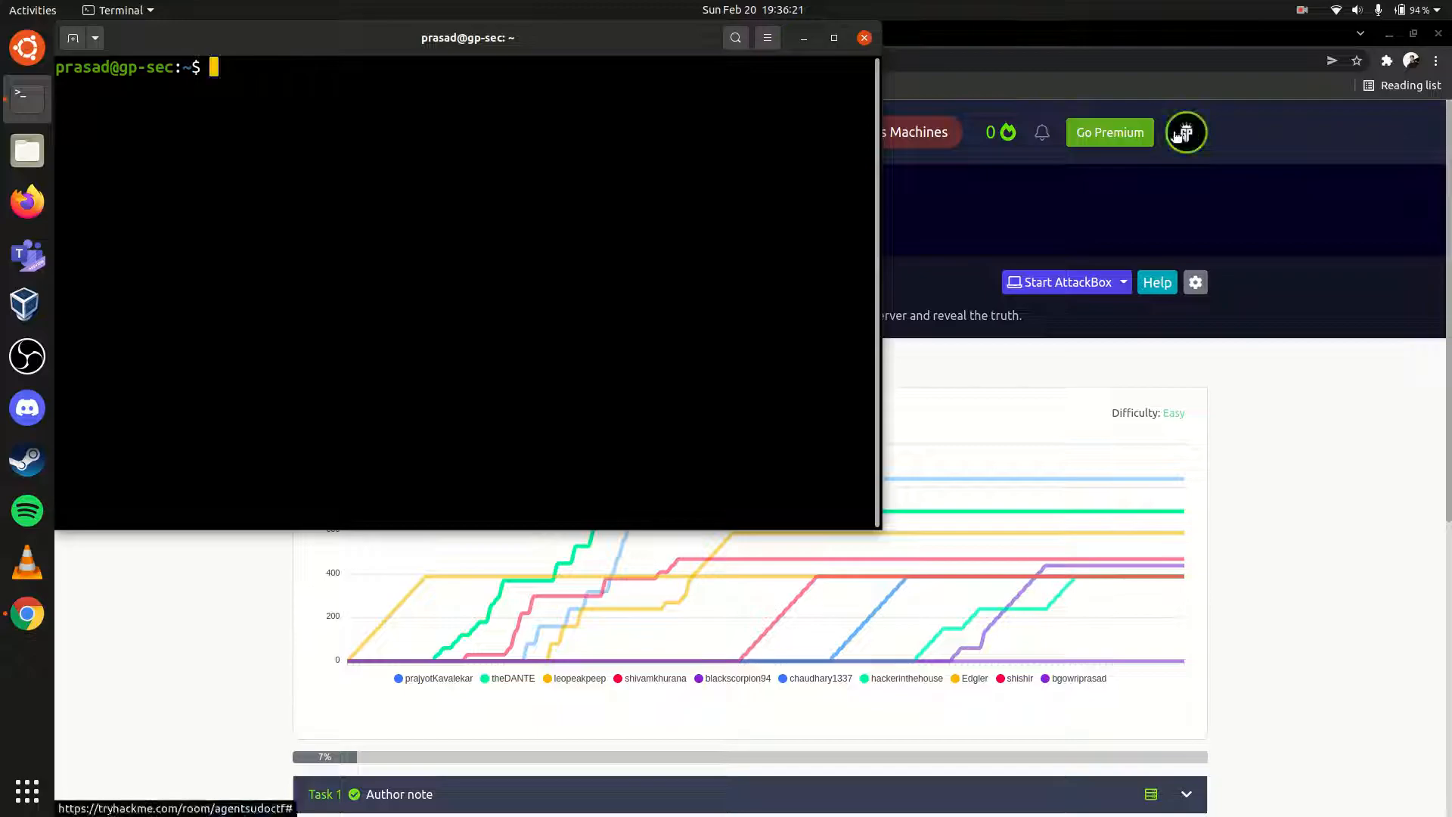
Go to the account's Access page and download the OpenVPN configuration file
left_click(1186, 132)
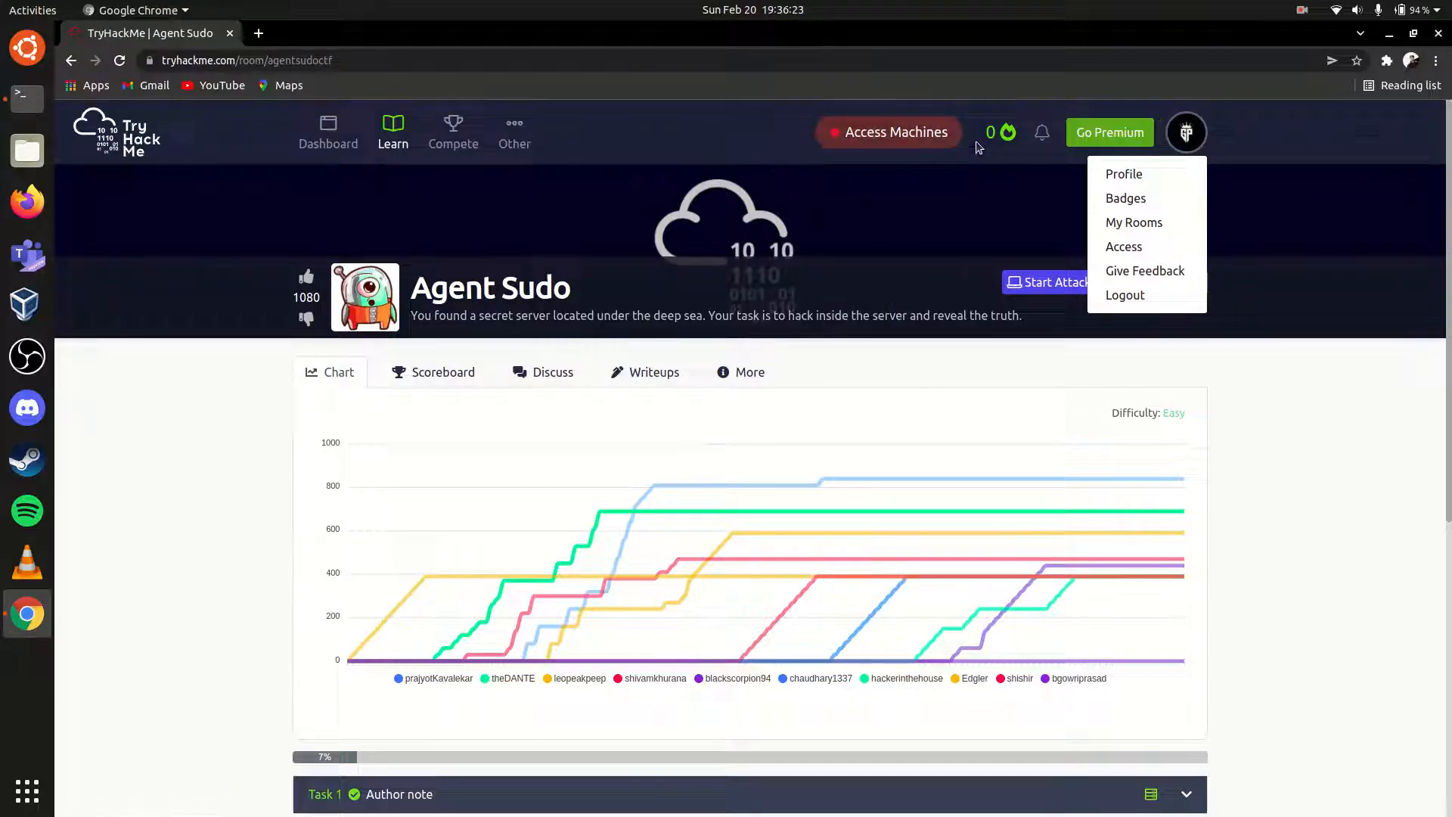
mouse_move(896, 178)
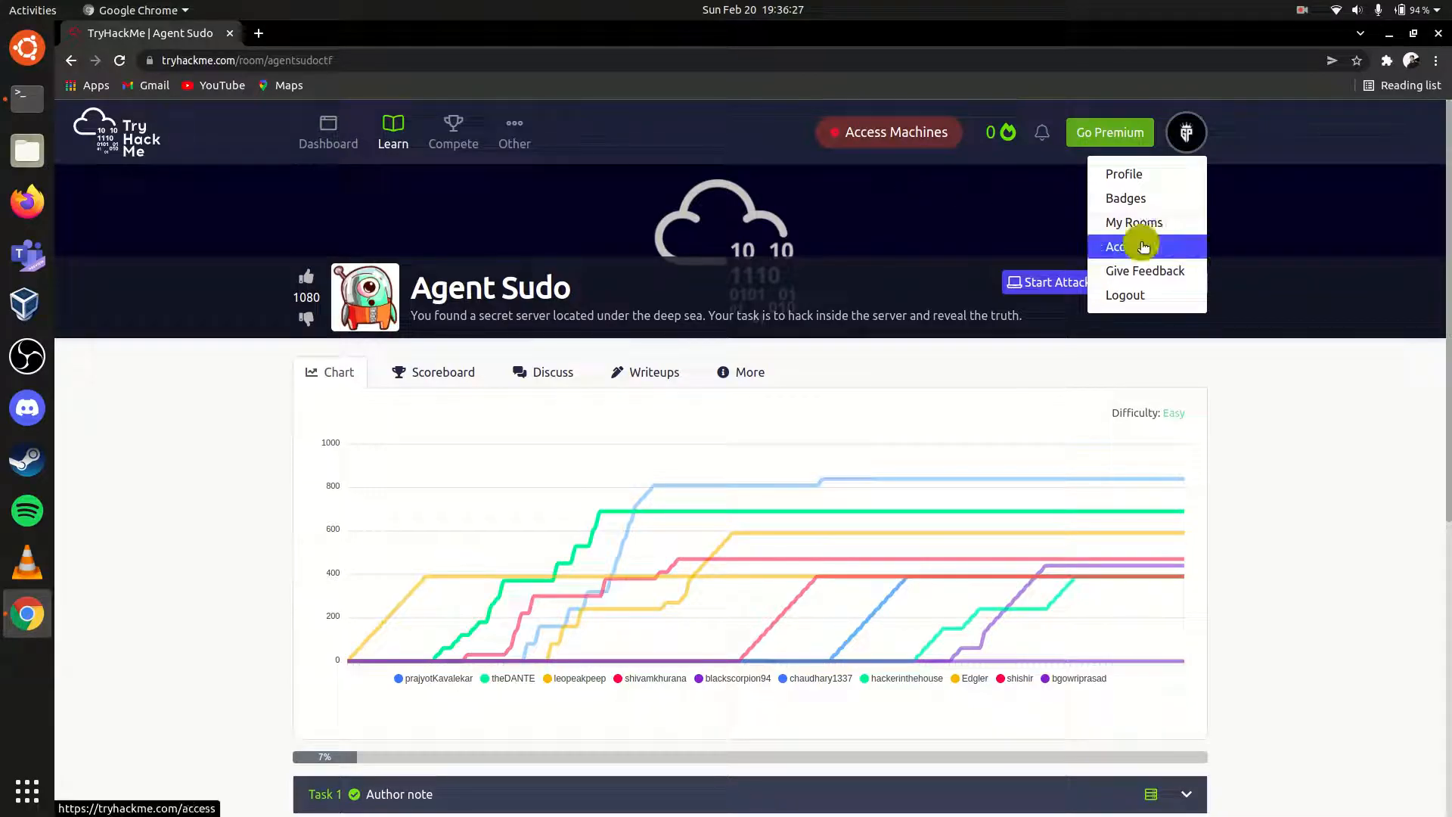
left_click(1127, 246)
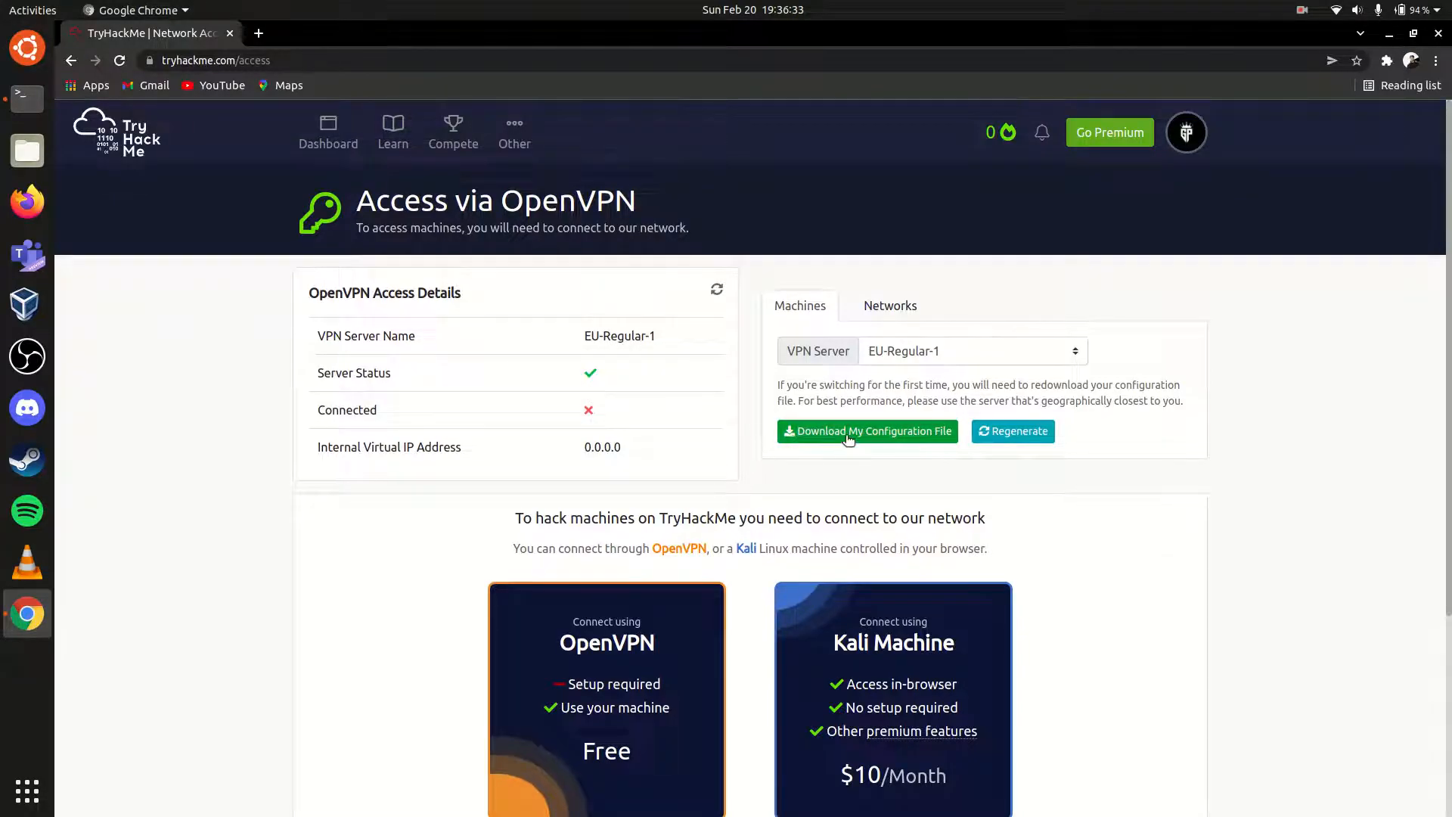
left_click(867, 431)
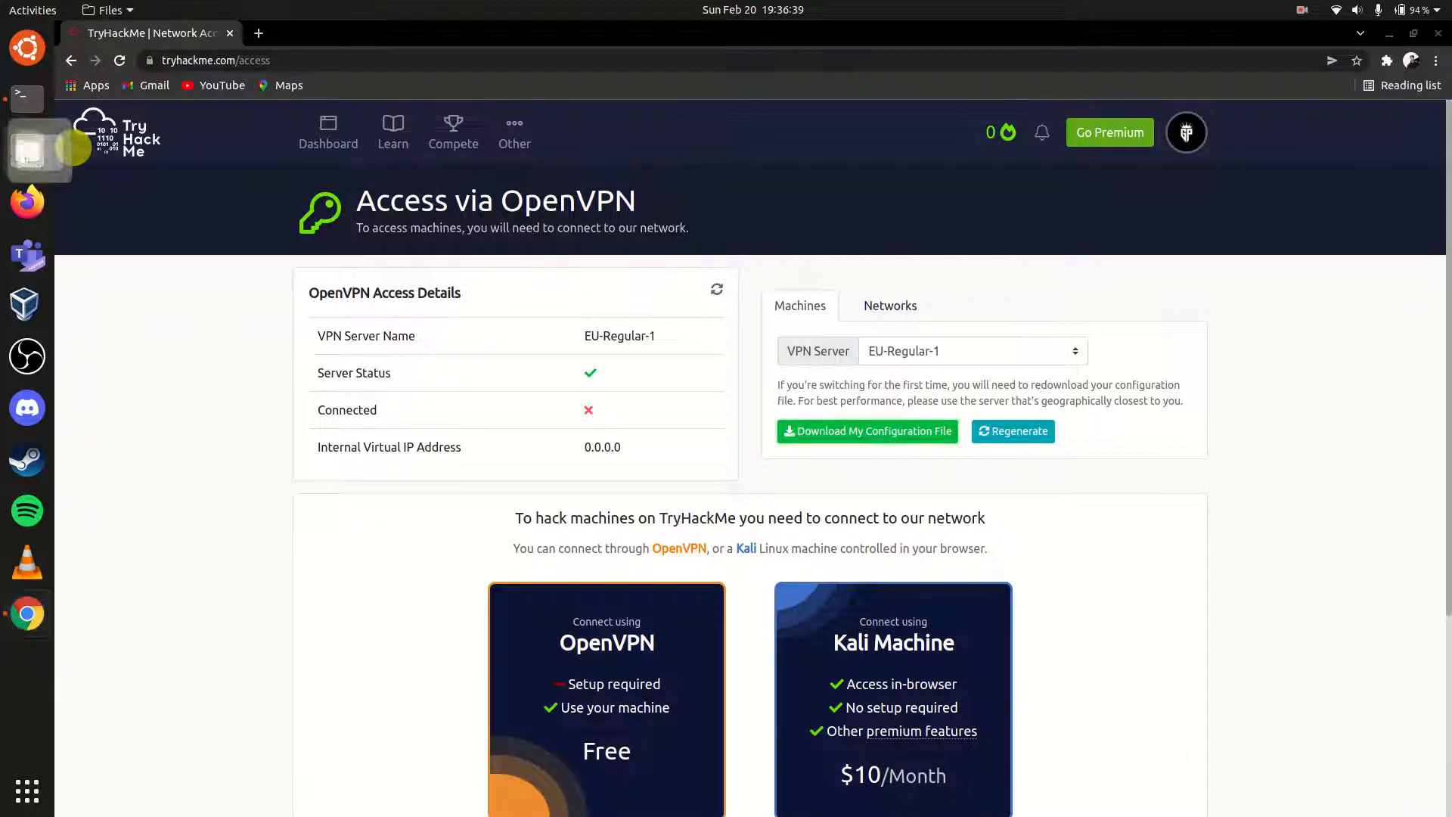
In Files, move the downloaded .ovpn file from Downloads into Documents
left_click(26, 97)
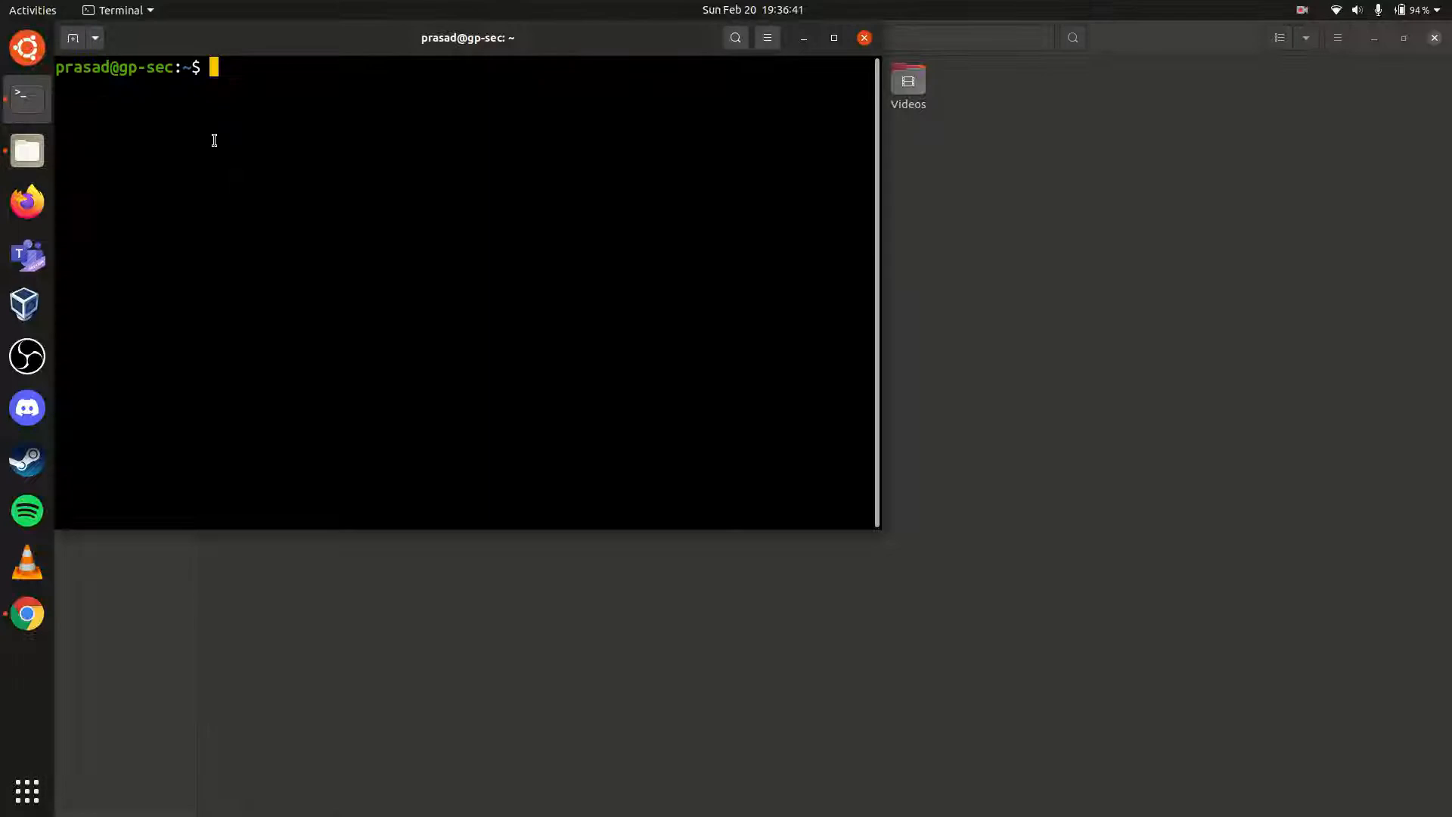
left_click(27, 151)
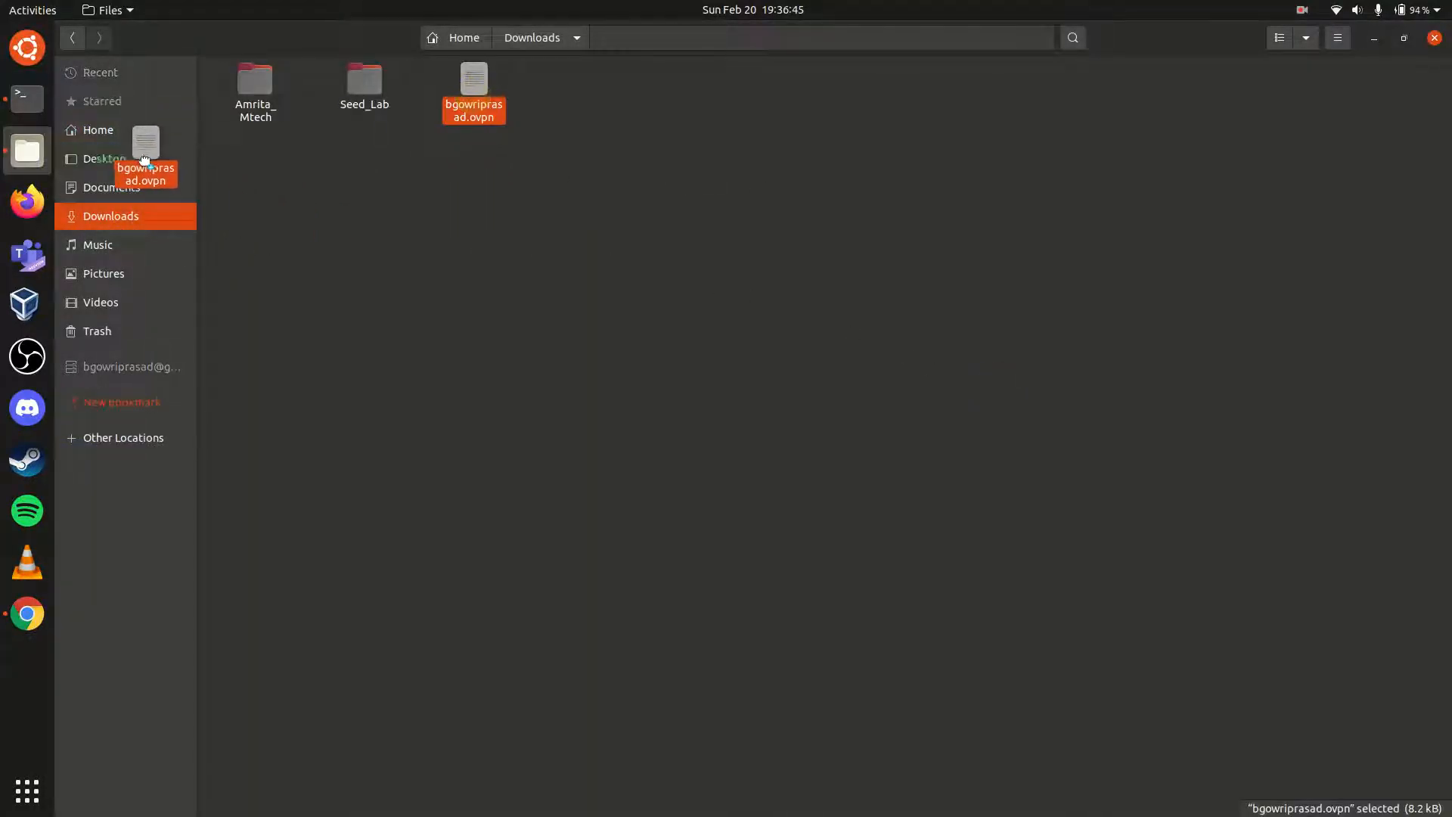
left_click(110, 188)
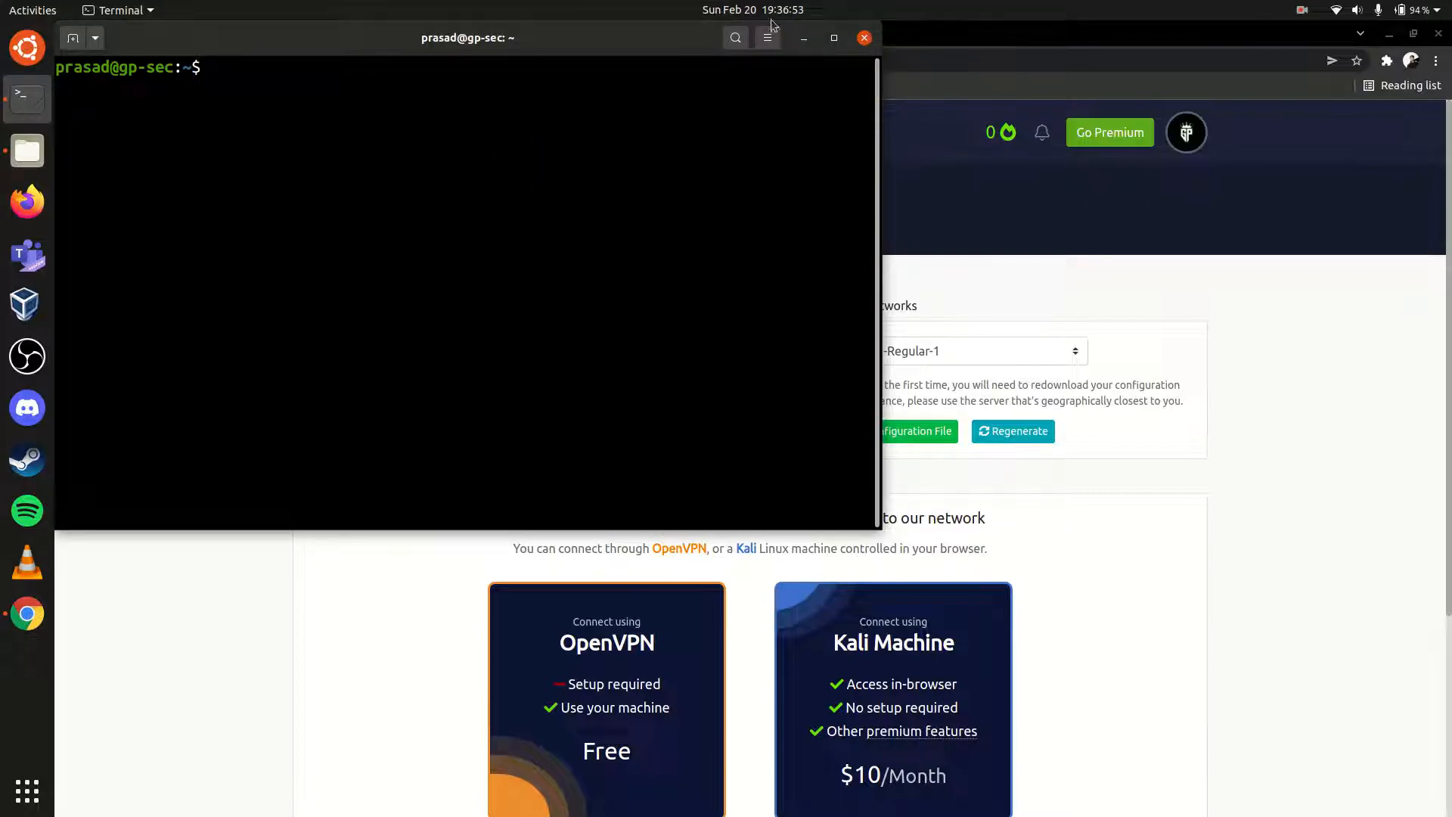
Back in Agent Sudo, show the Access Machines Linux OpenVPN connection instructions
left_click(1186, 133)
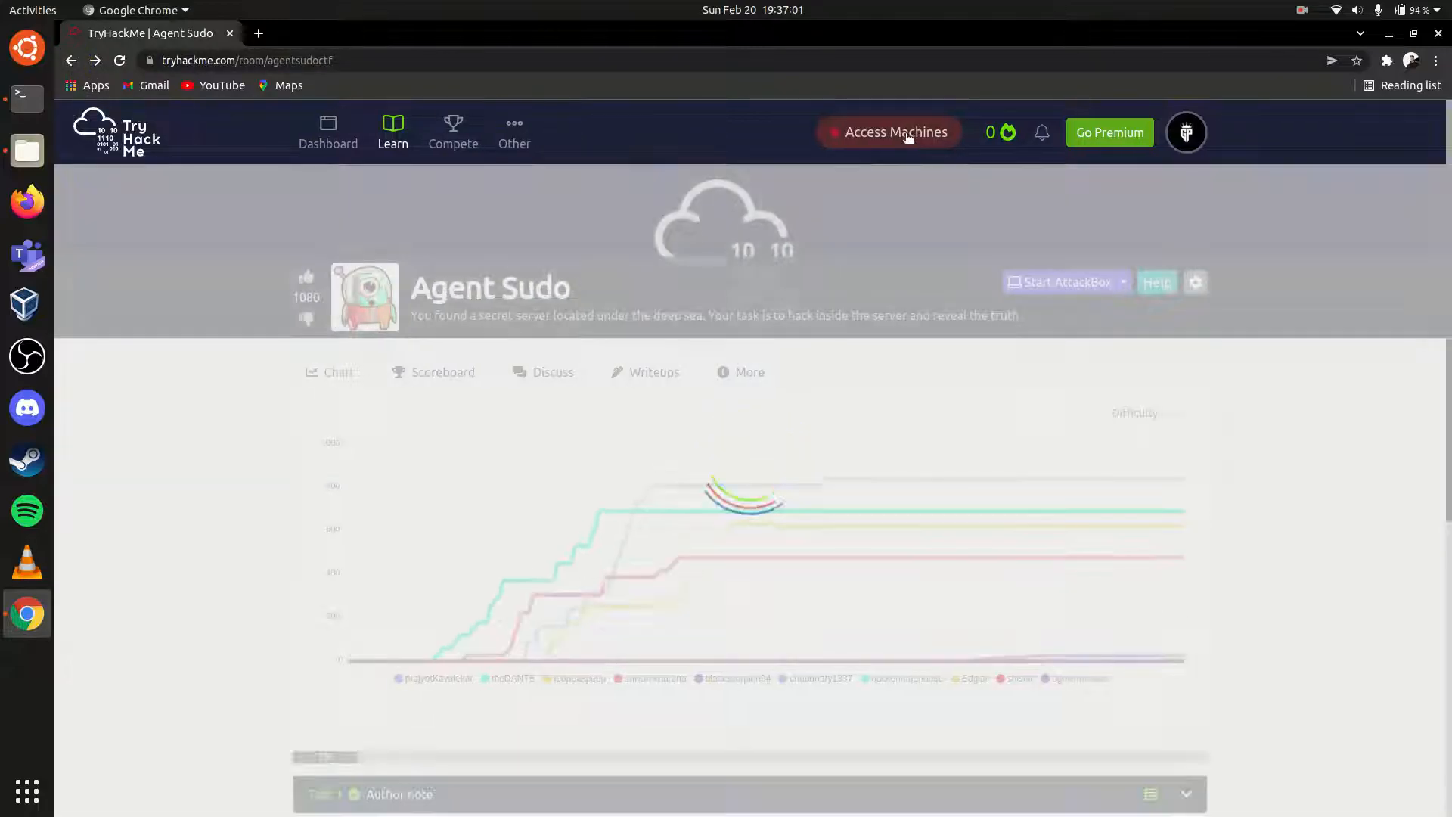
left_click(895, 131)
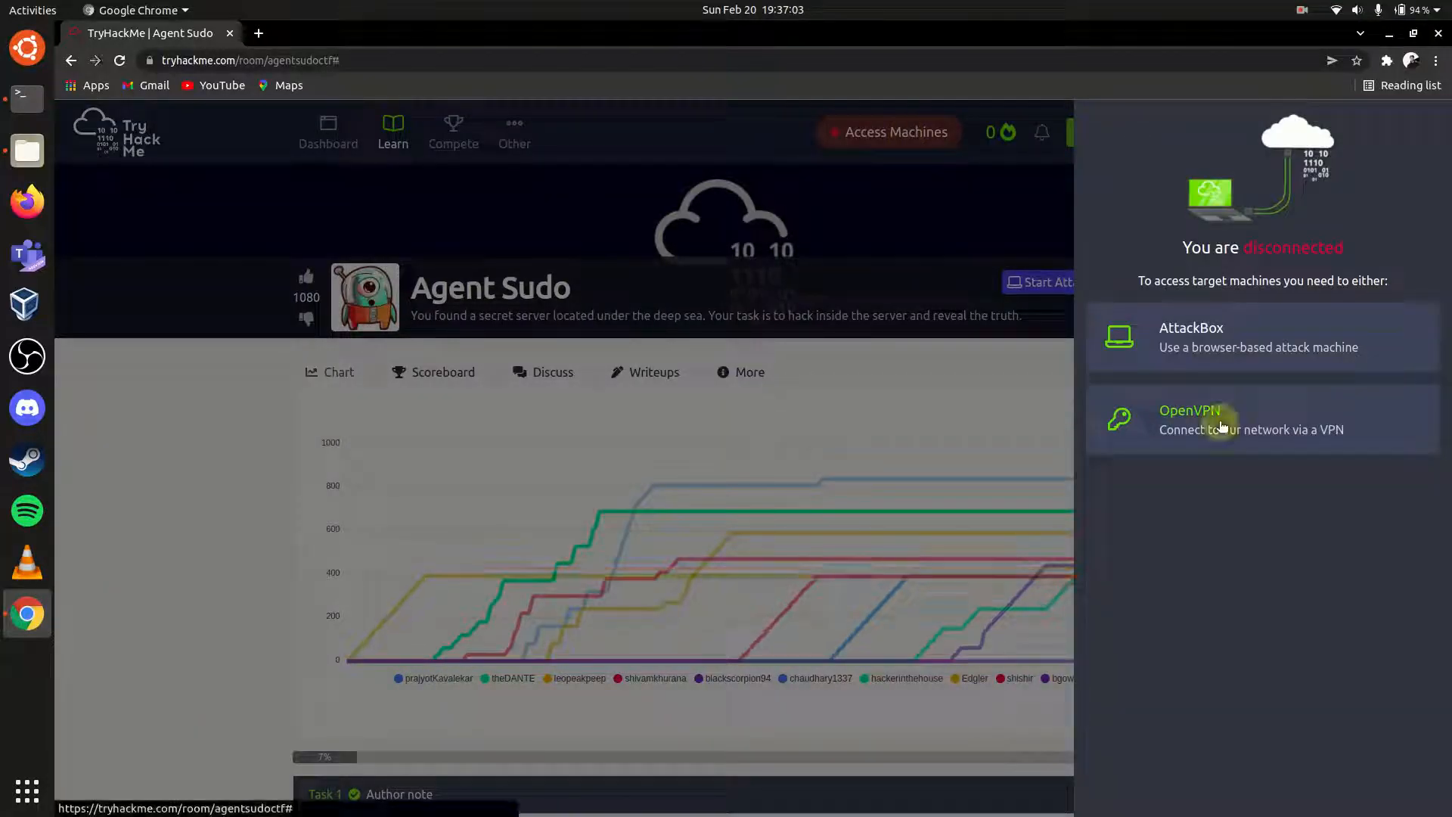
left_click(1189, 410)
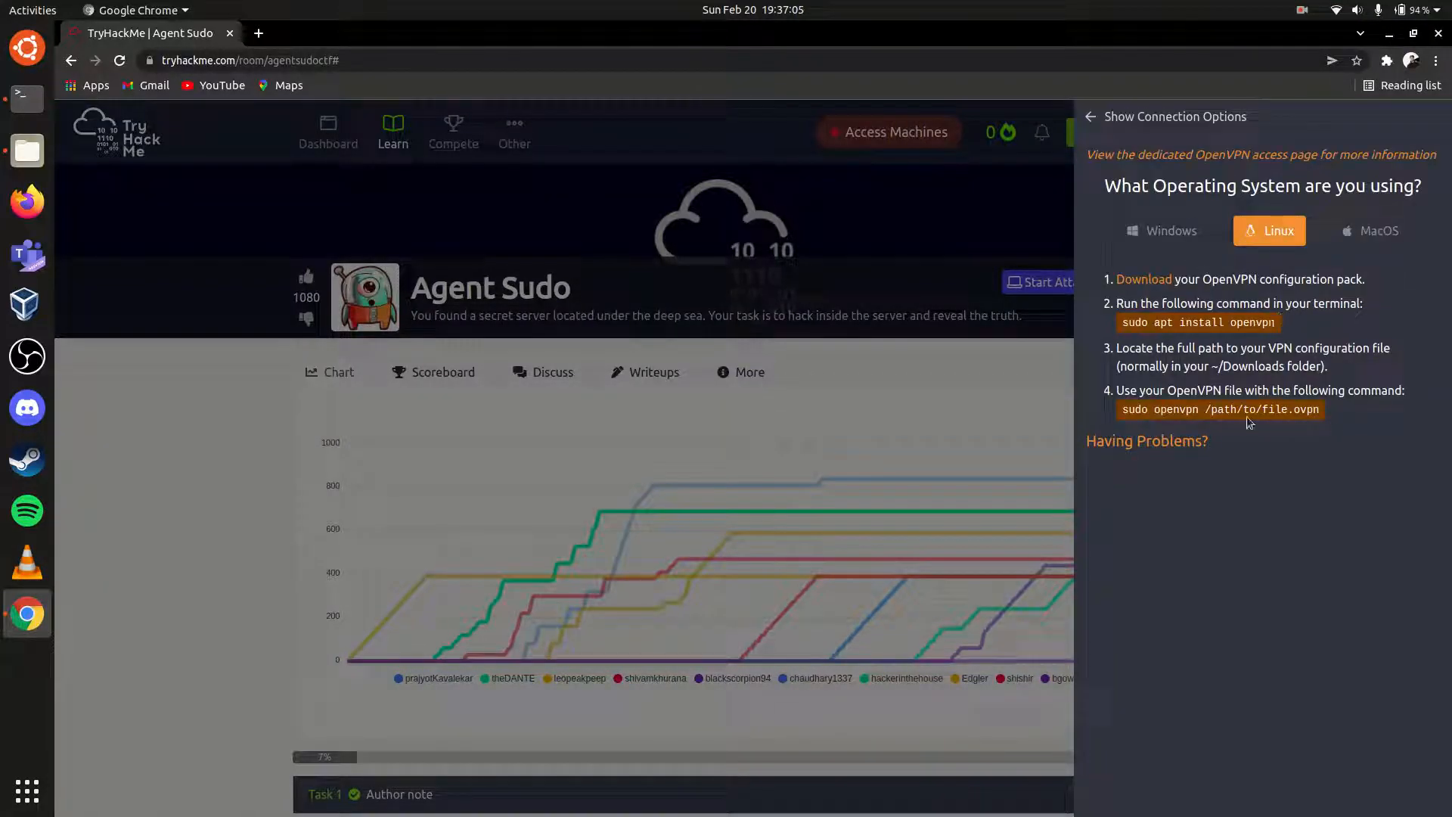
left_click(26, 100)
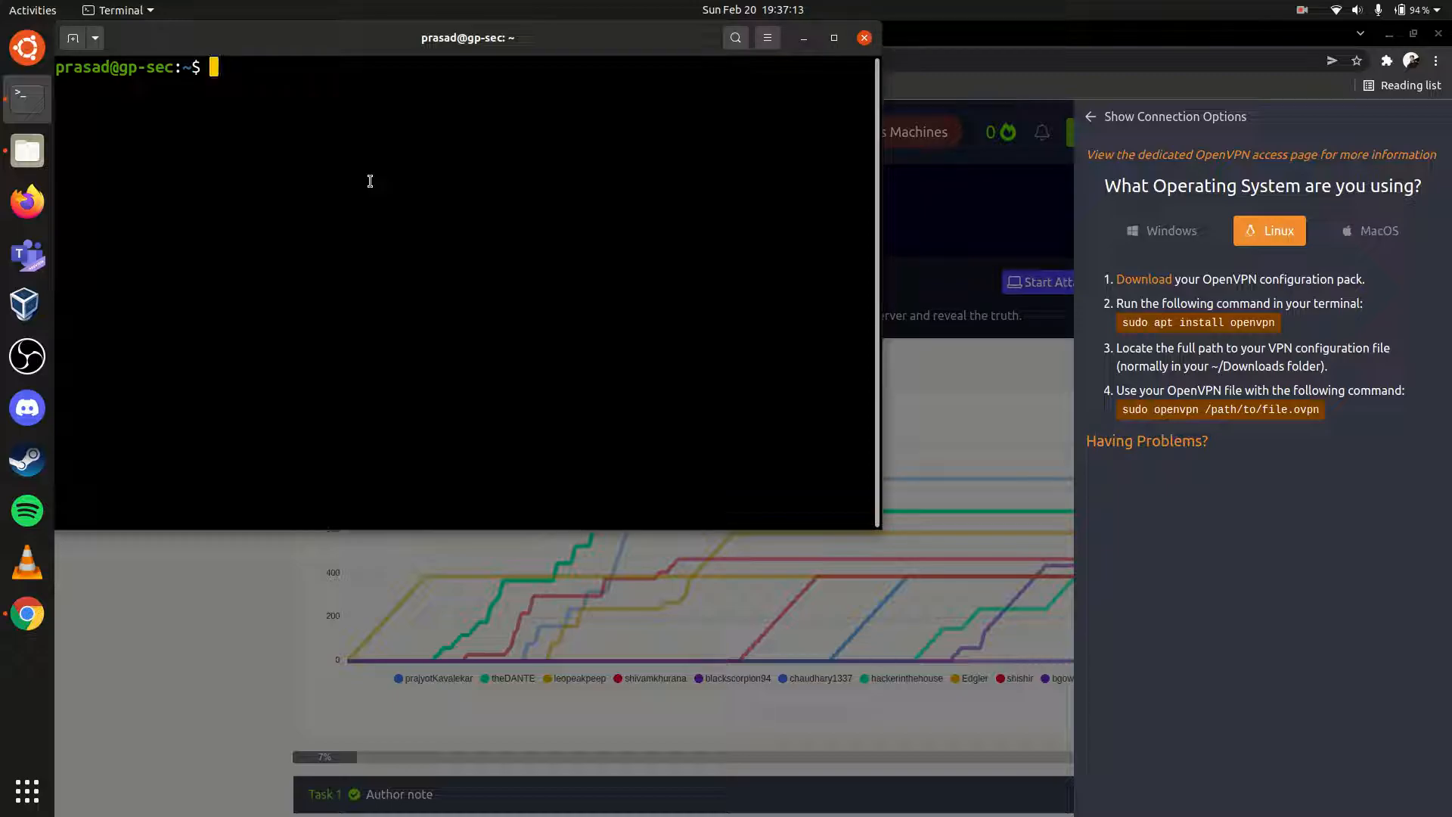
Run sudo apt install openvpn; it reports openvpn is already the newest version
type("sudo apt install")
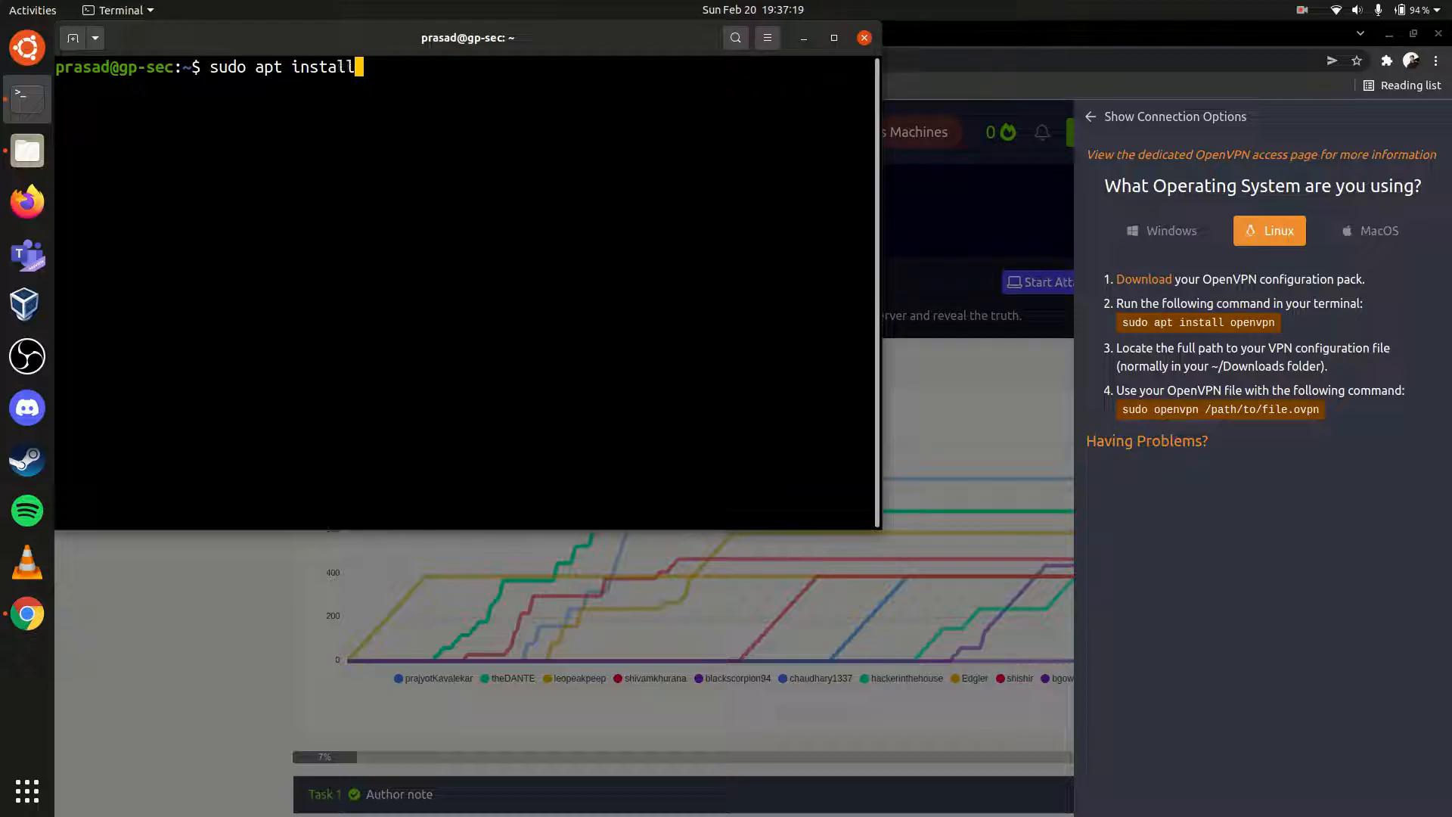
type("openvpn")
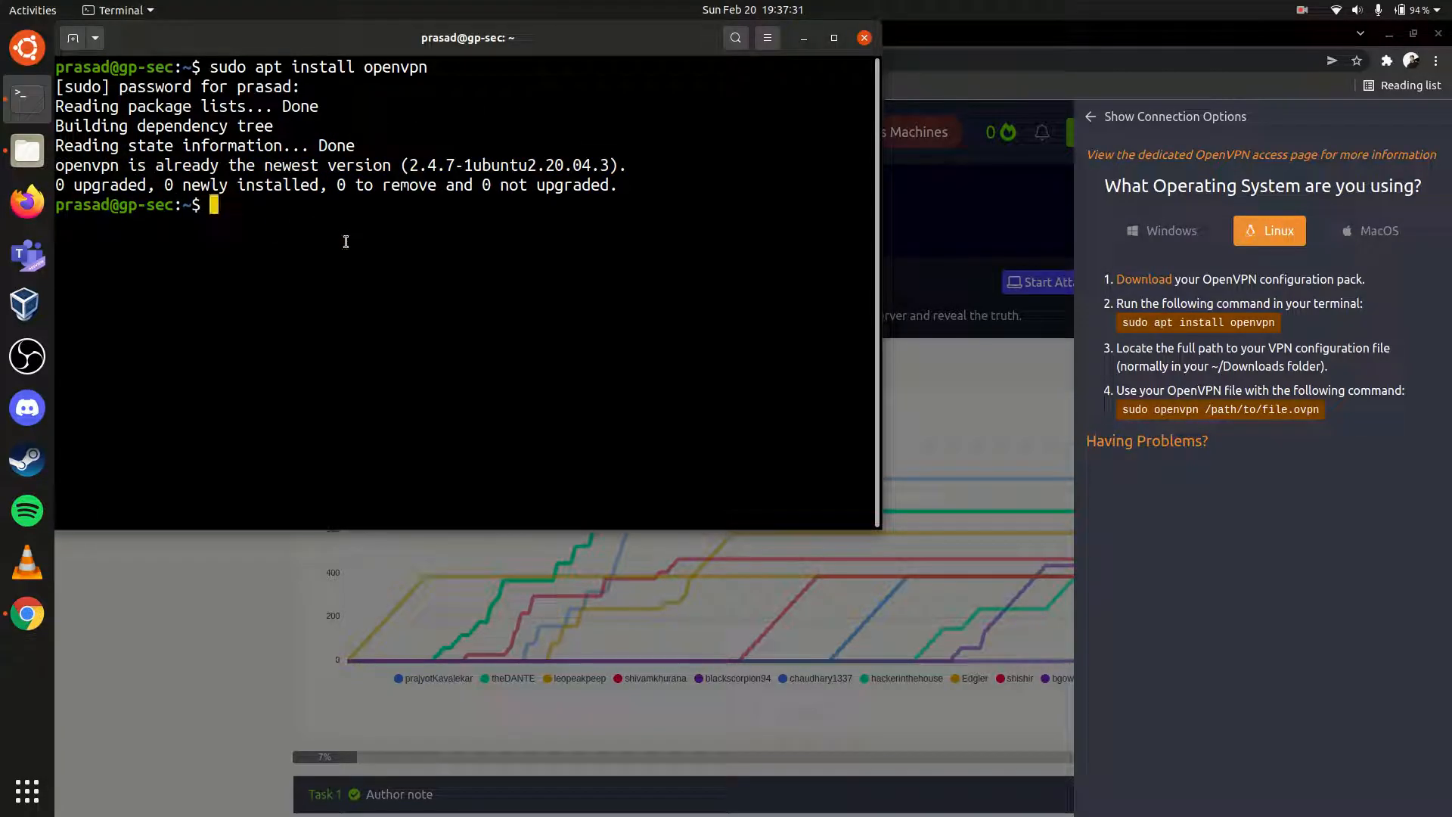
cd into Documents and start sudo openvpn with the .ovpn configuration file
type("cd")
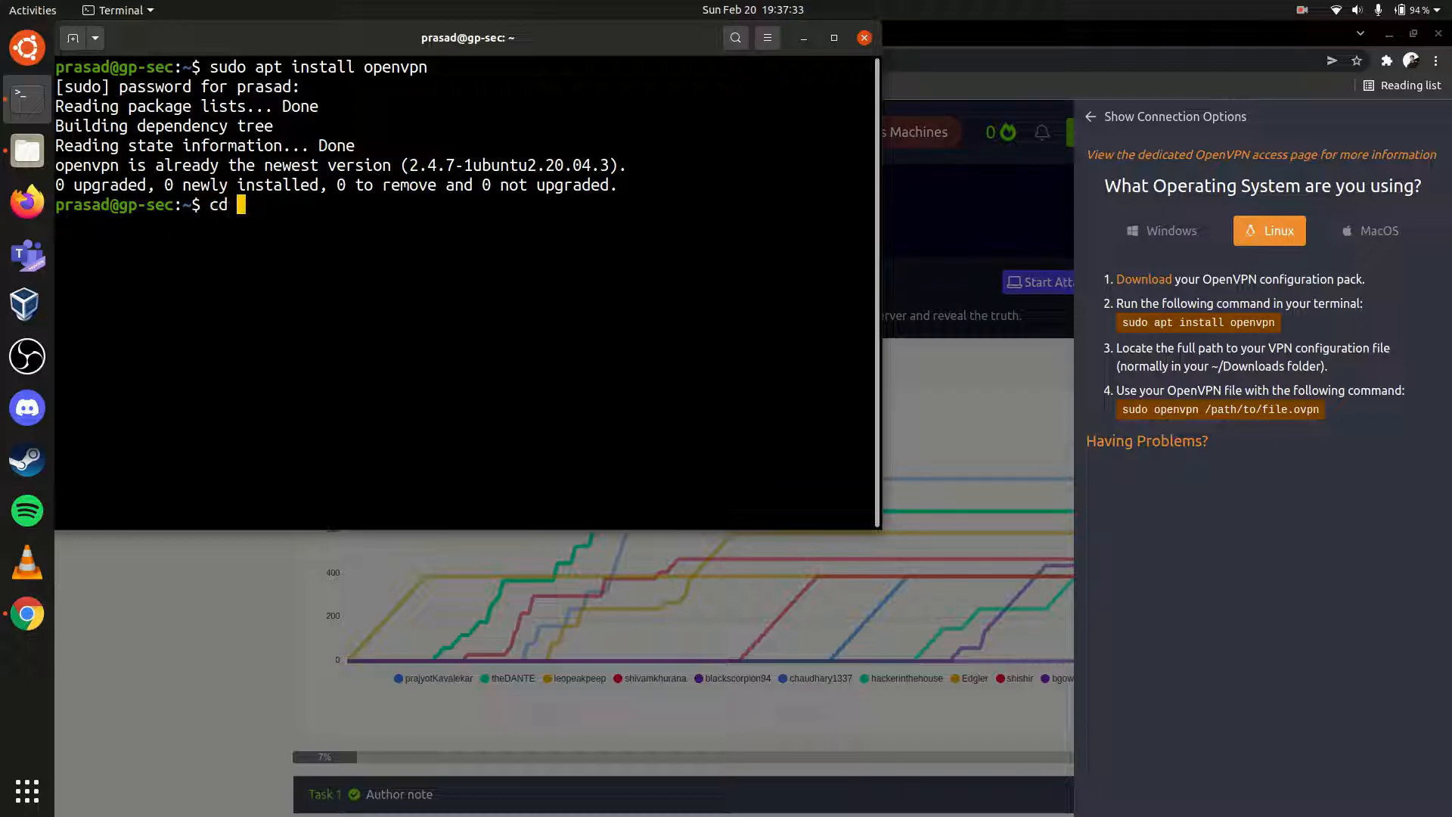
type("Documents/")
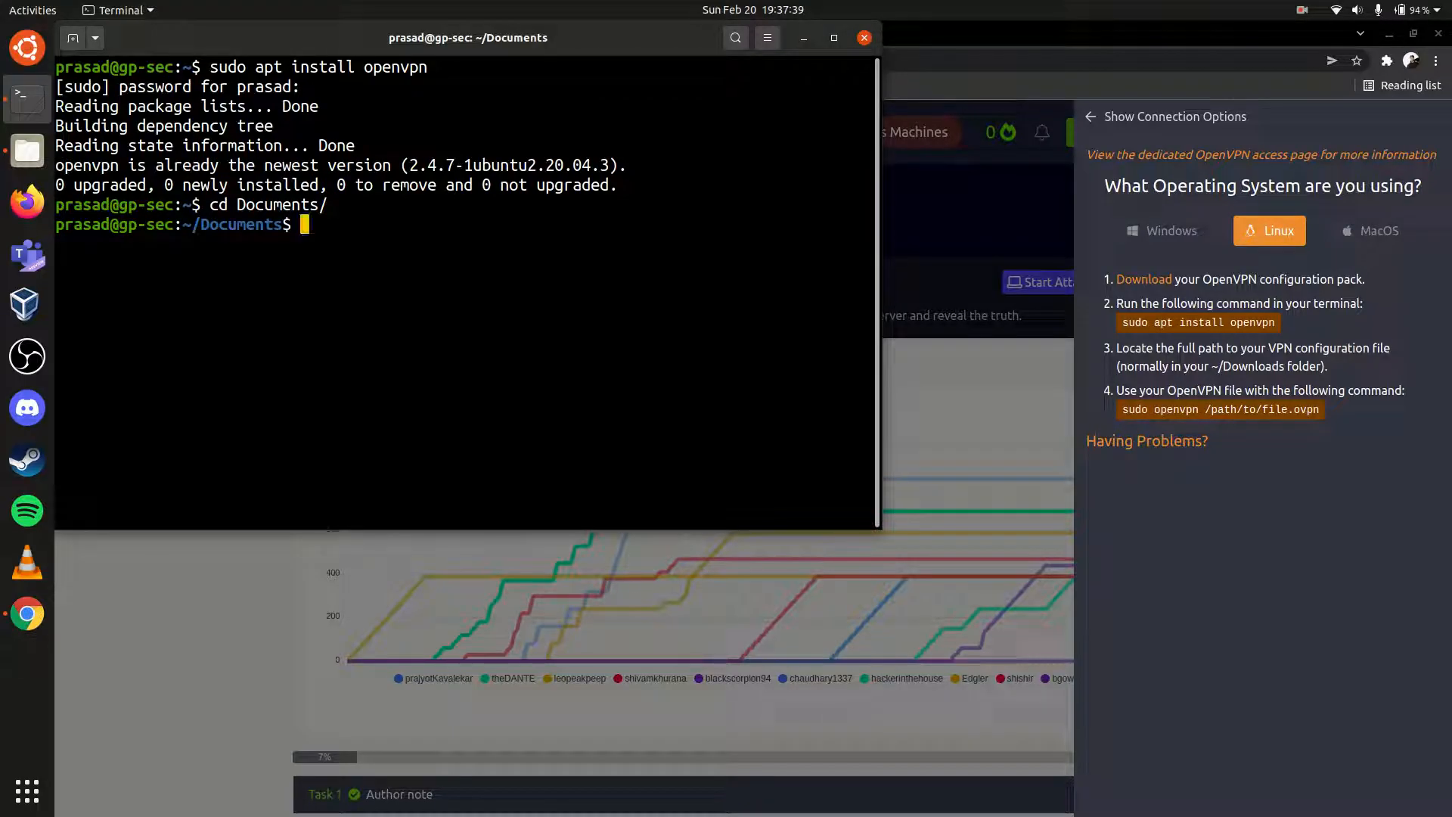
type("sudo ope")
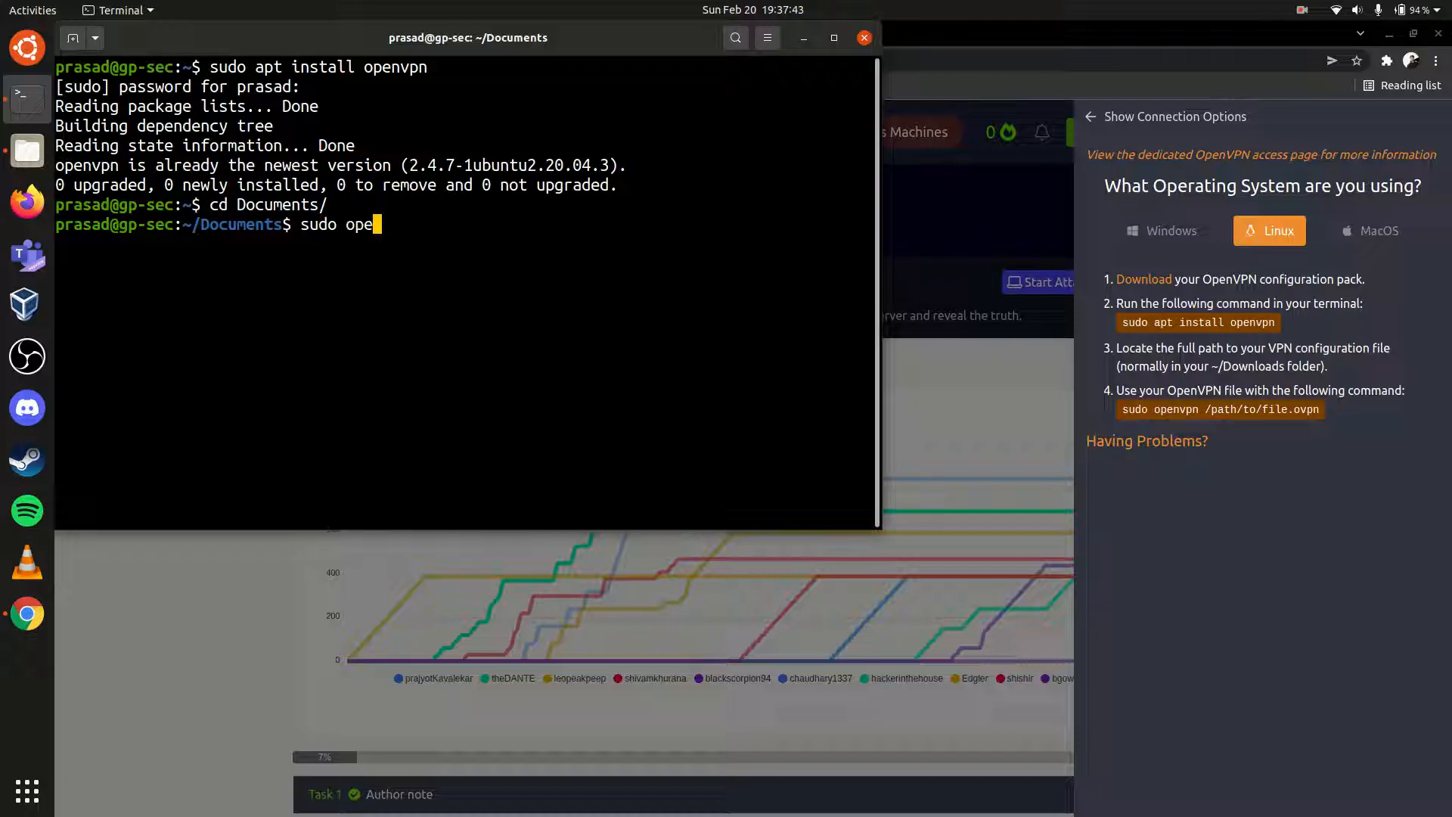
type("nvpn")
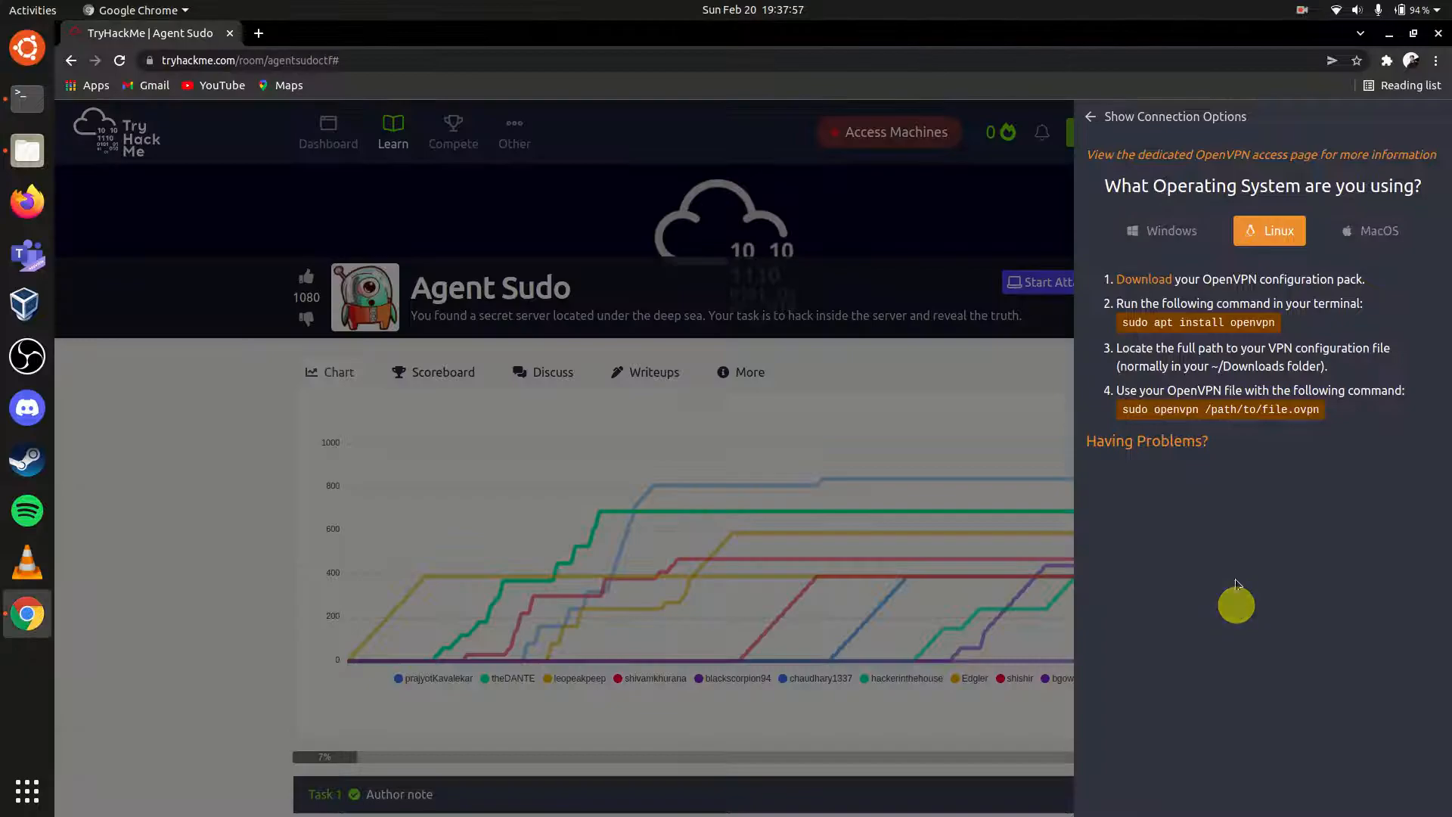
Refresh the room to show the green connected IP 10.8.240.74, then bring the terminal forward
left_click(1186, 131)
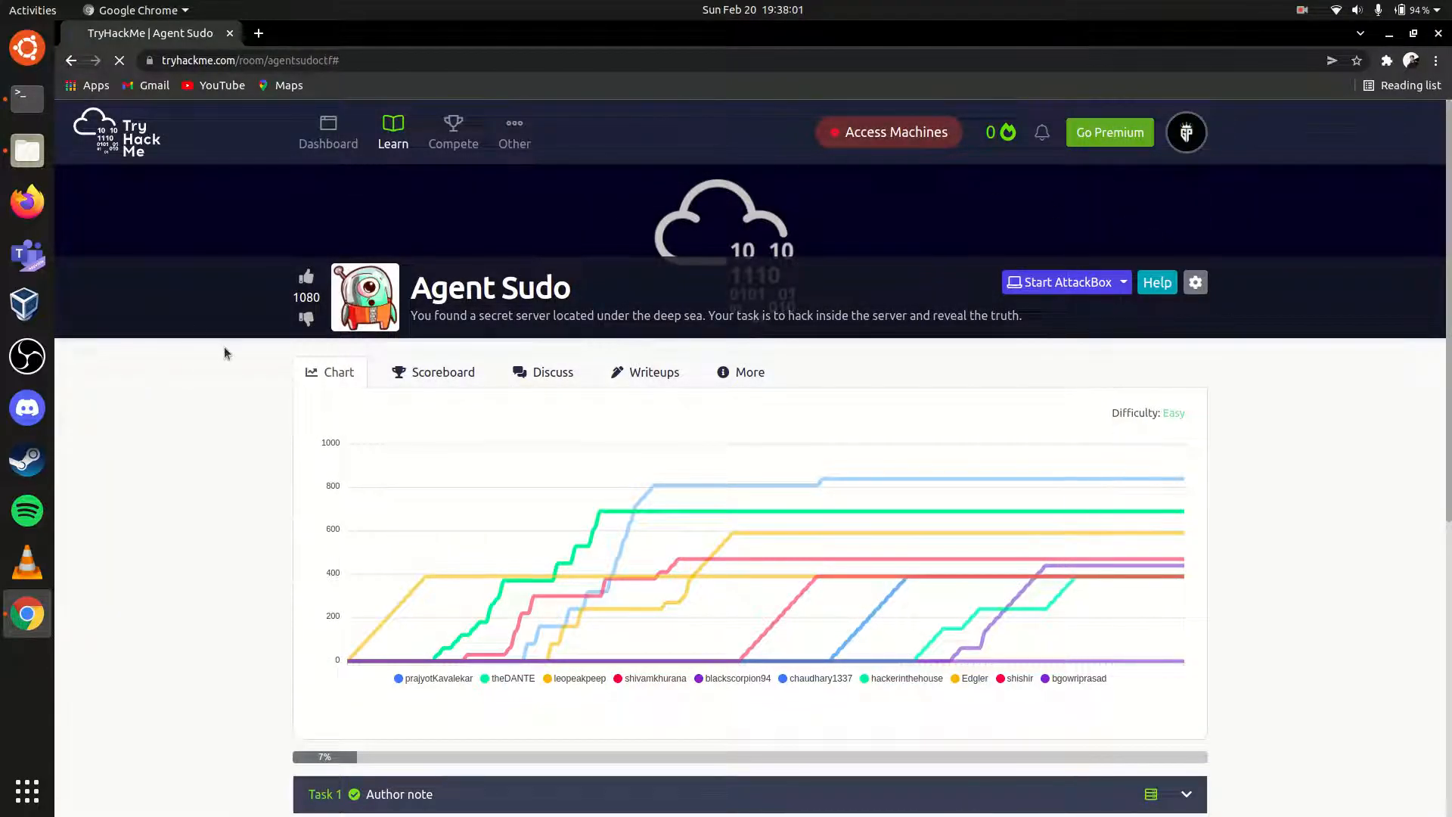
left_click(896, 131)
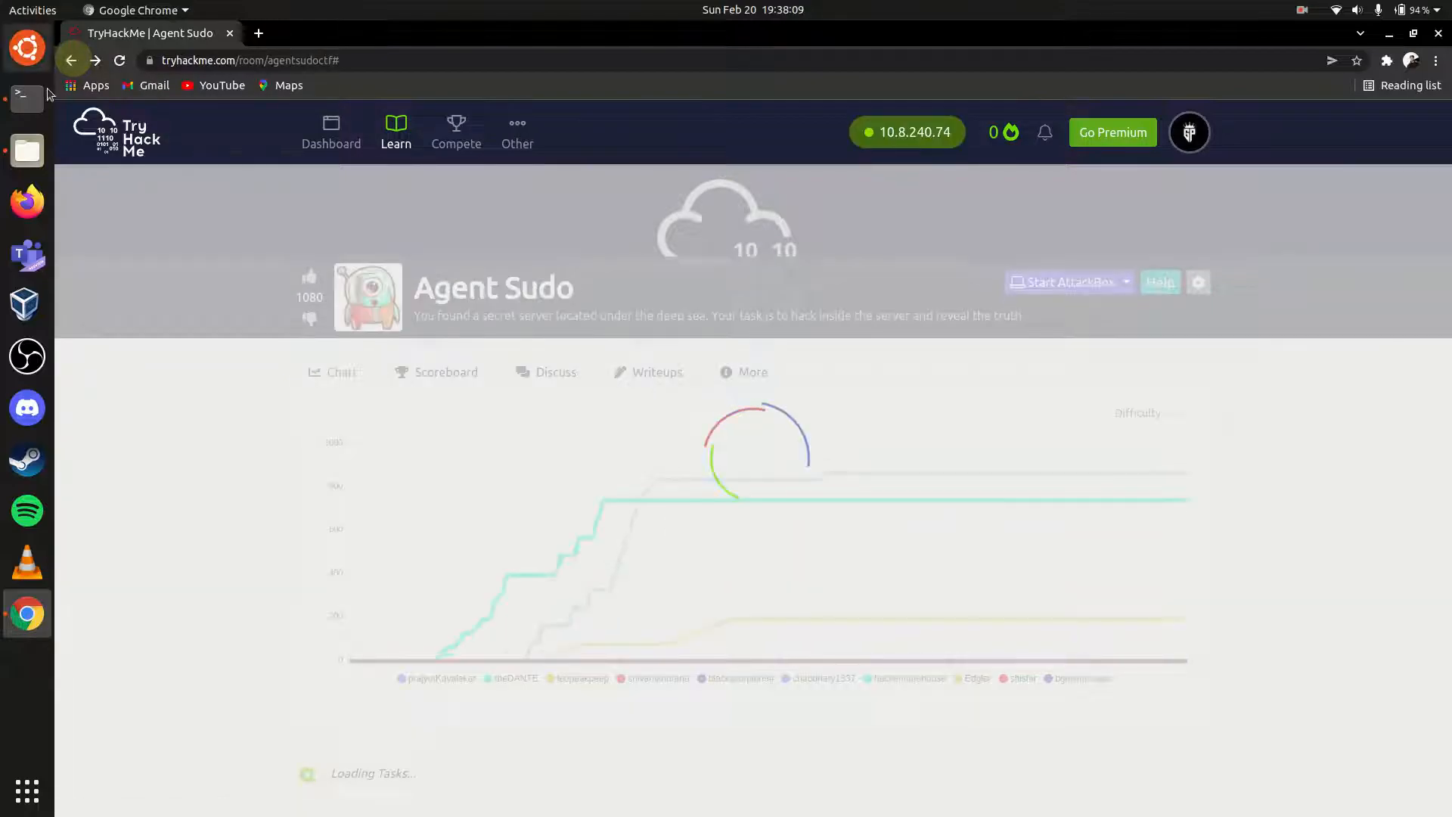
left_click(26, 97)
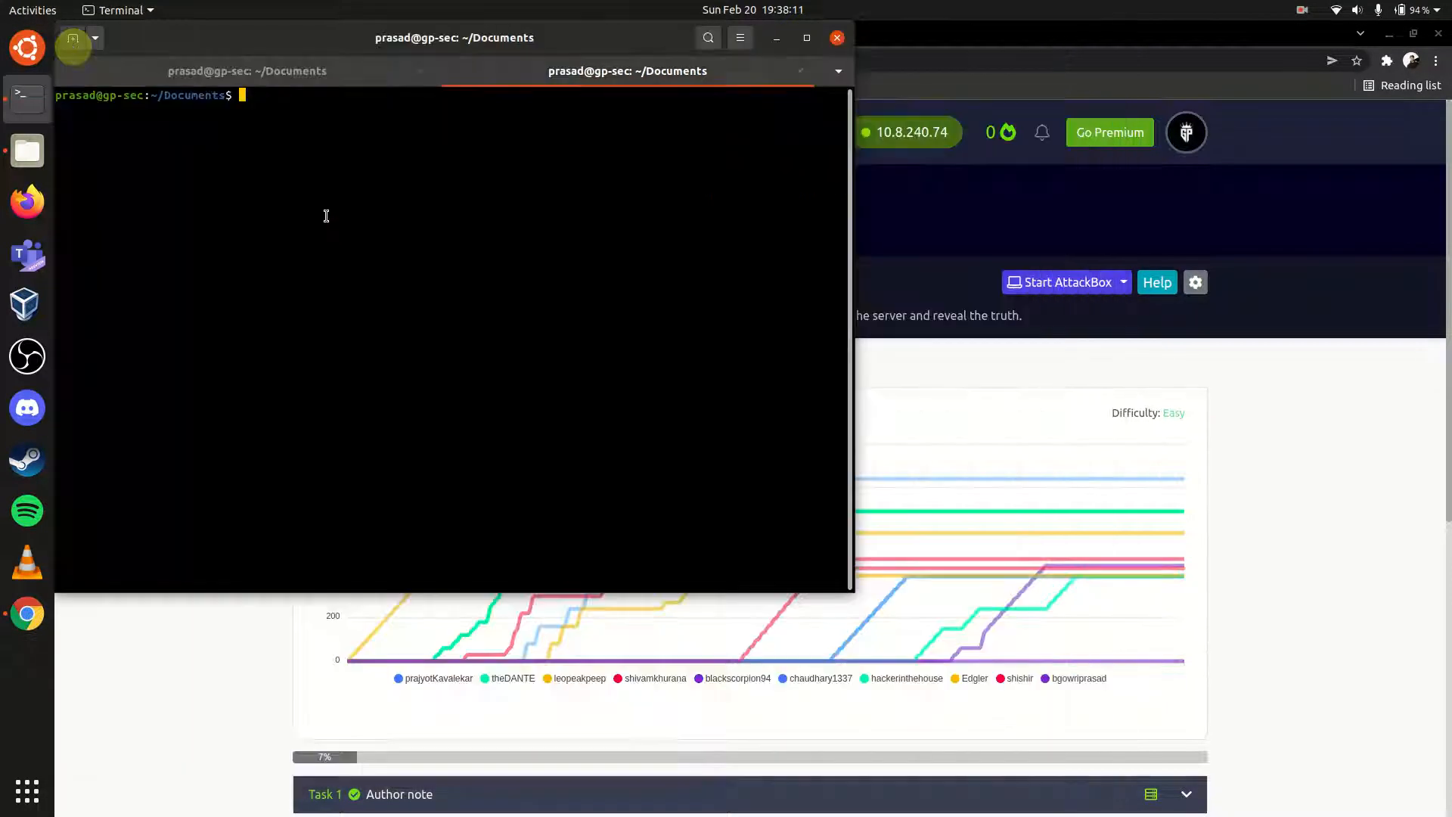